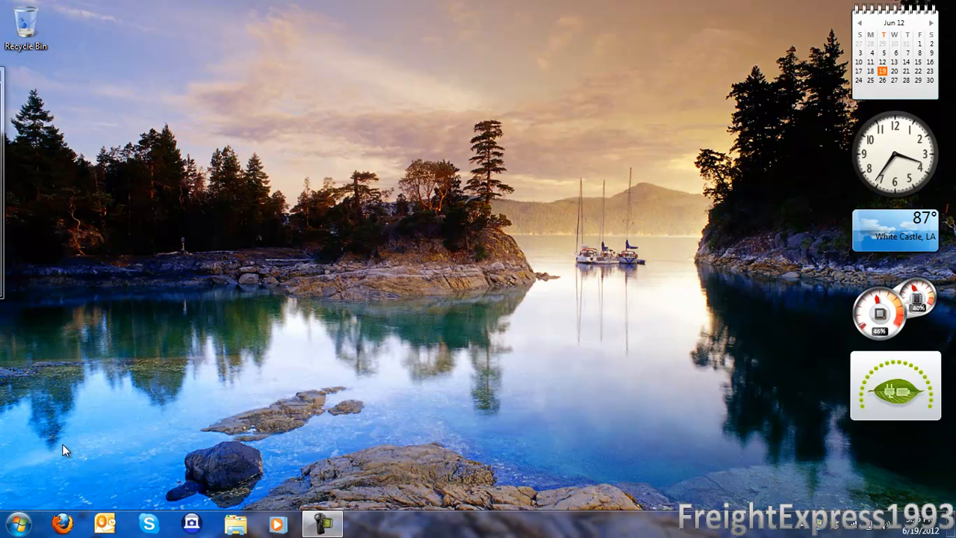
{"action": "mouse_move", "coordinate": [16, 520]}
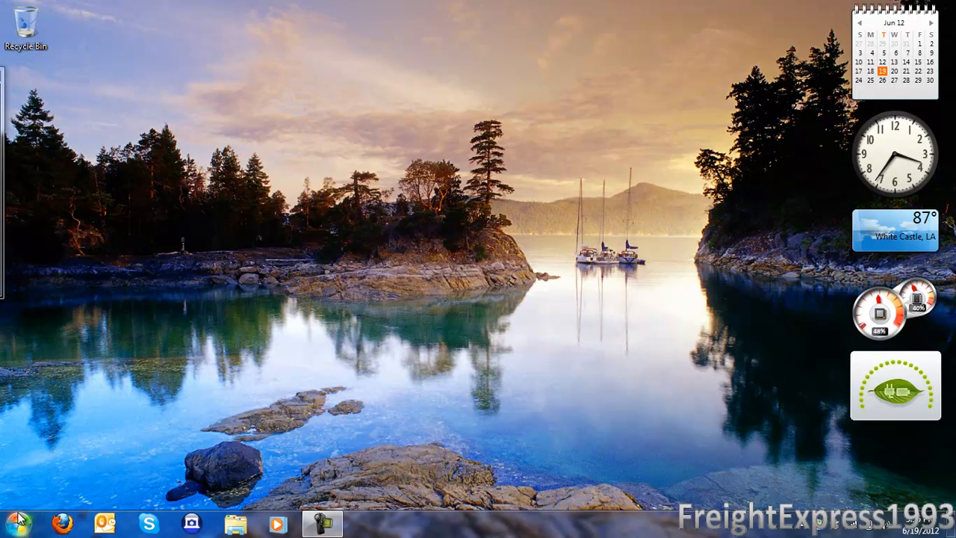
Bring up the Start menu and show the full All Programs list.
{"action": "left_click", "coordinate": [15, 523]}
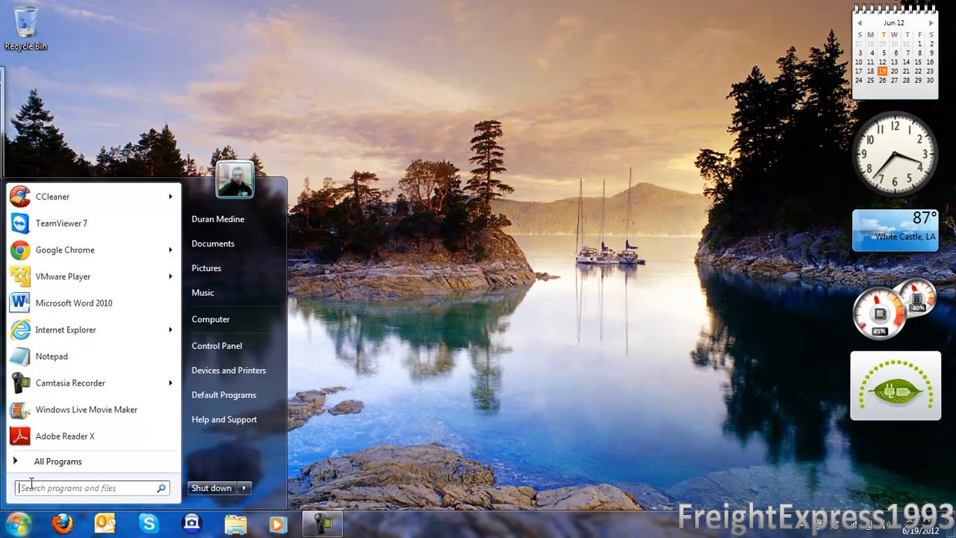
{"action": "left_click", "coordinate": [57, 460]}
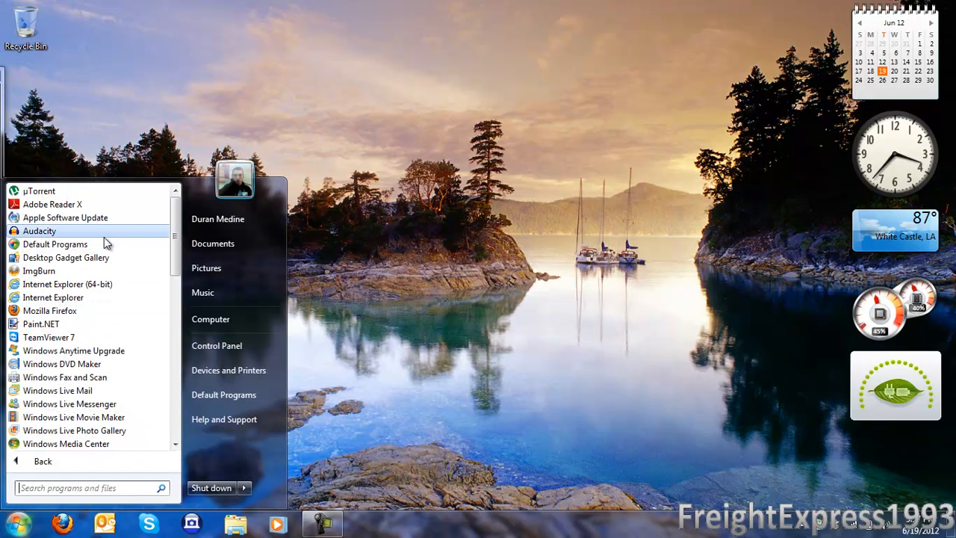
{"action": "mouse_move", "coordinate": [54, 298]}
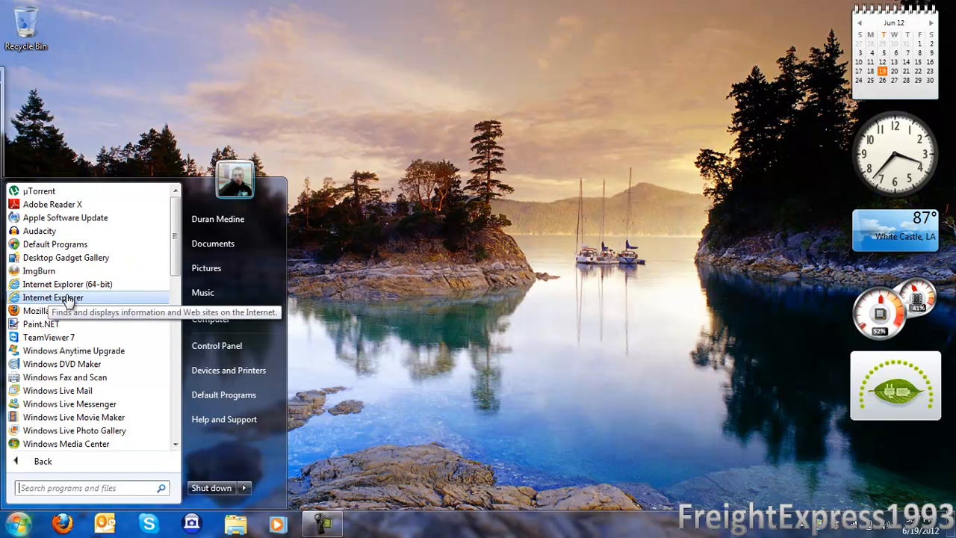
{"action": "mouse_move", "coordinate": [157, 329]}
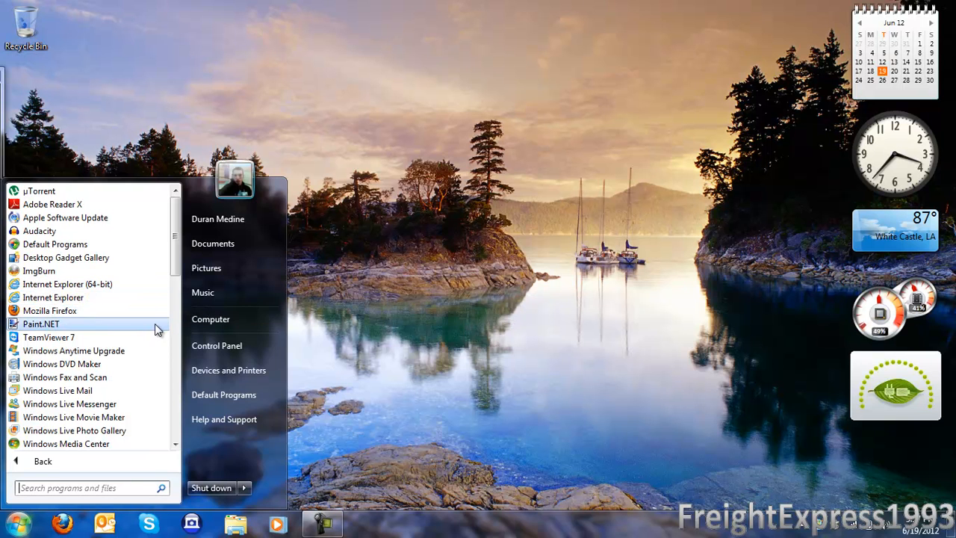
{"action": "mouse_move", "coordinate": [217, 345]}
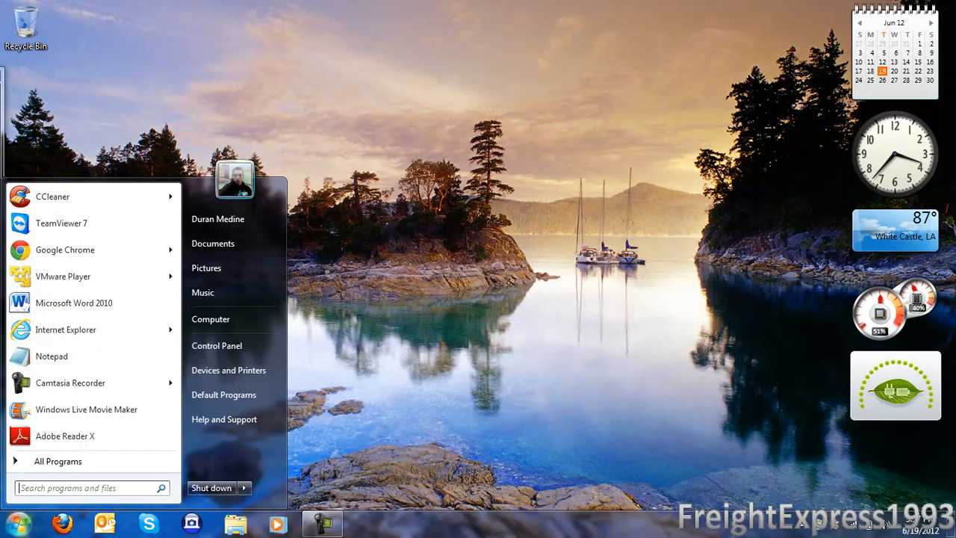
Go from the Start menu to Control Panel's Programs category page.
{"action": "left_click", "coordinate": [239, 353]}
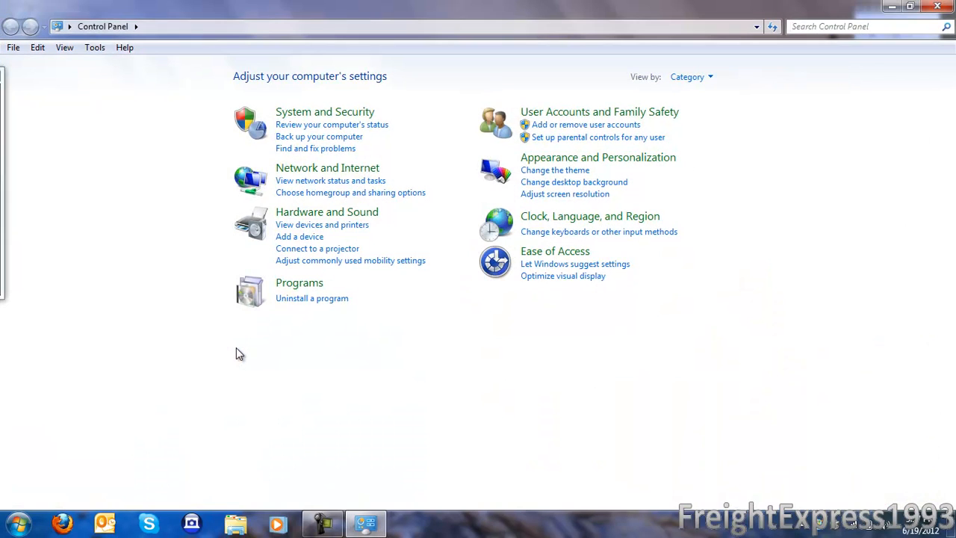
{"action": "left_click", "coordinate": [298, 283]}
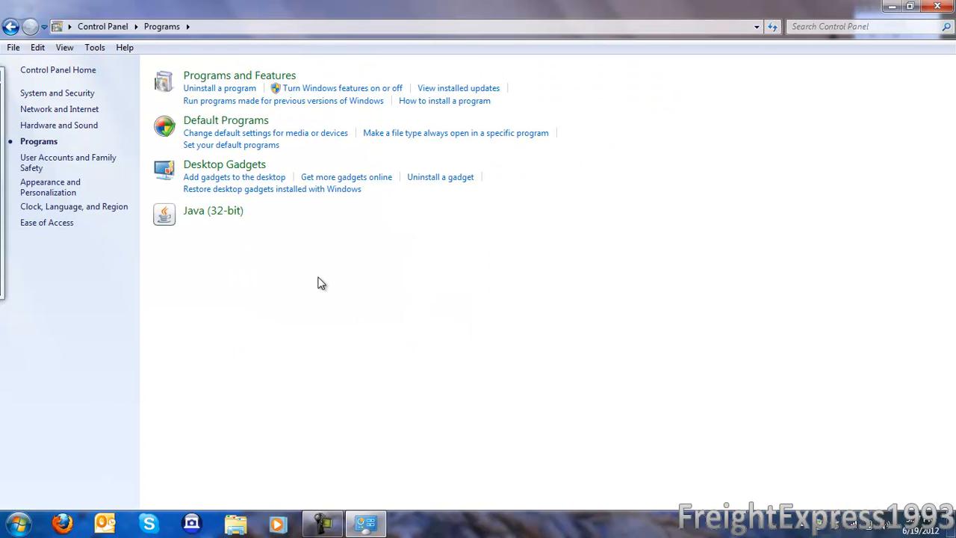
{"action": "mouse_move", "coordinate": [364, 105]}
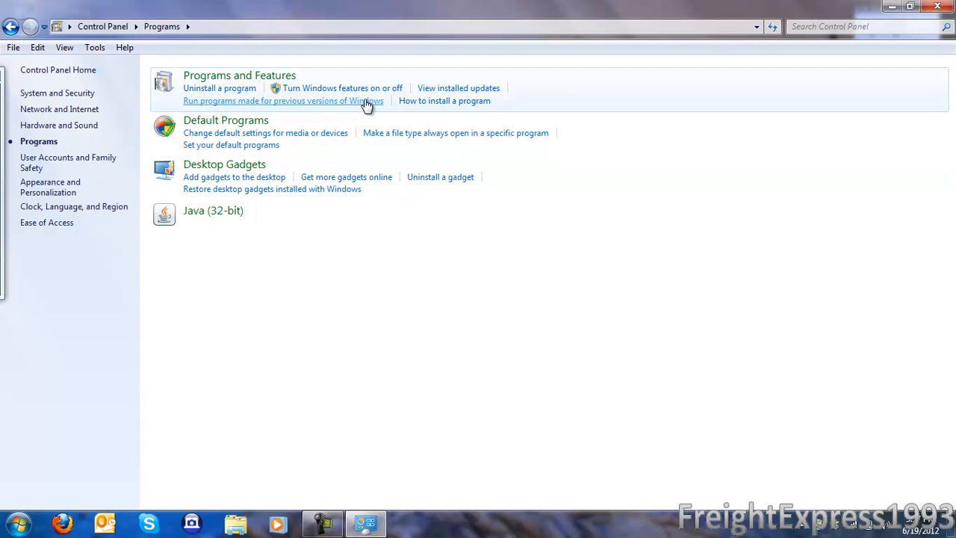
{"action": "left_click", "coordinate": [342, 87]}
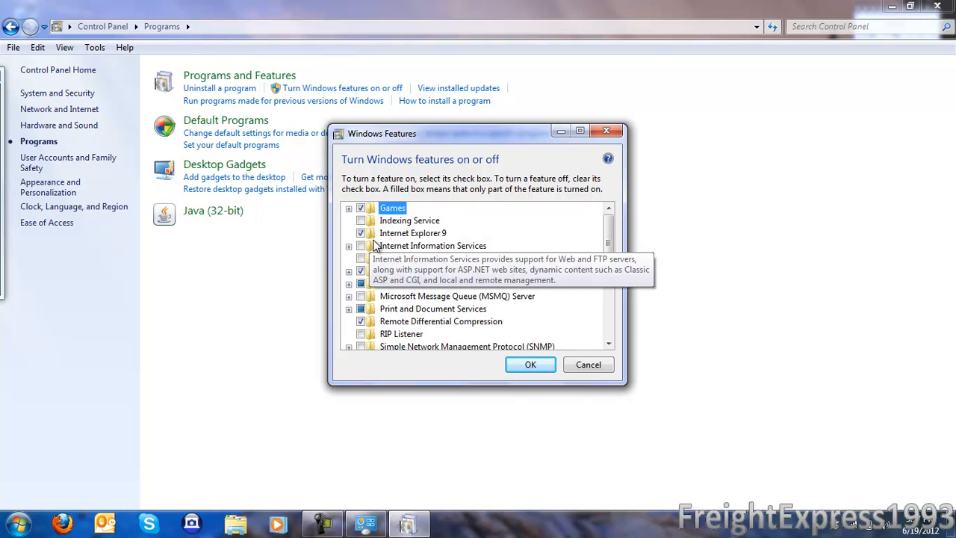
{"action": "mouse_move", "coordinate": [412, 233]}
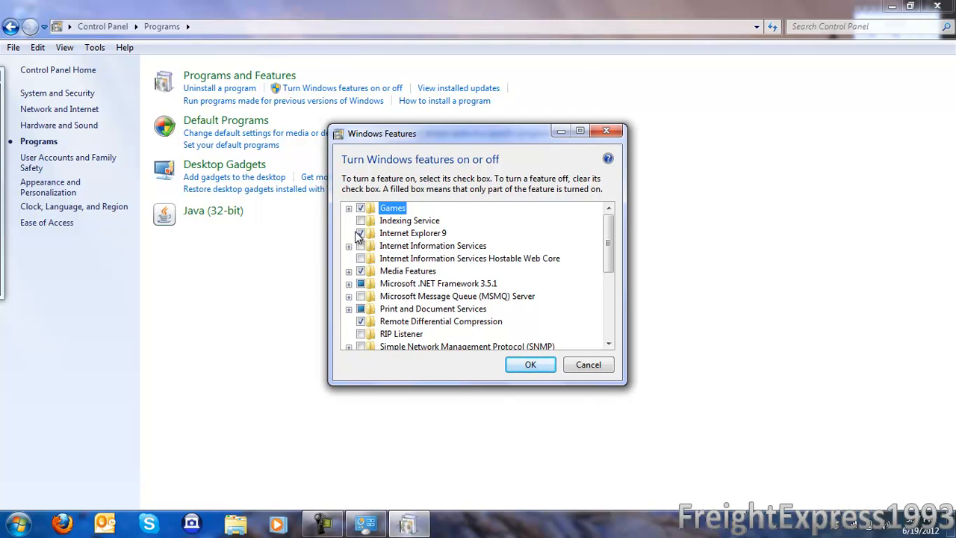
{"action": "mouse_move", "coordinate": [361, 233]}
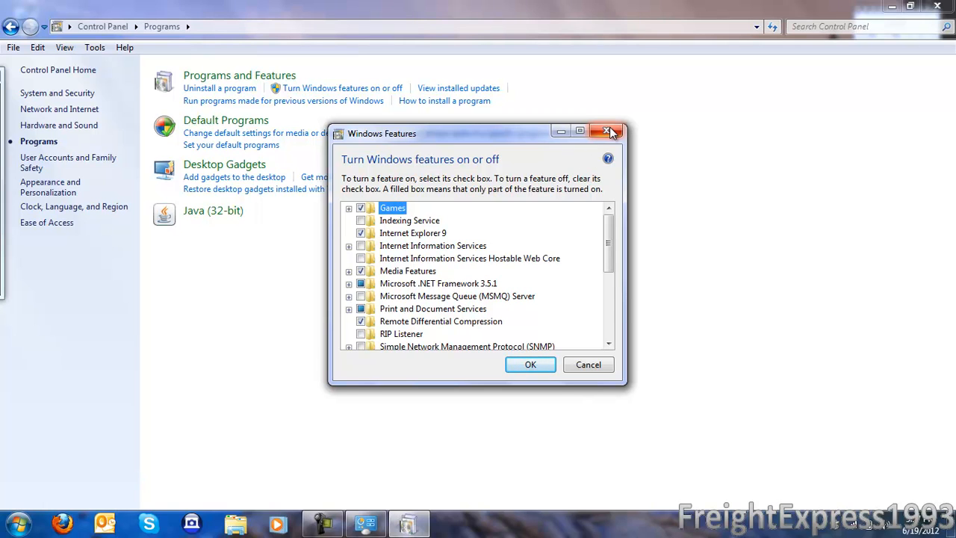
{"action": "mouse_move", "coordinate": [502, 274]}
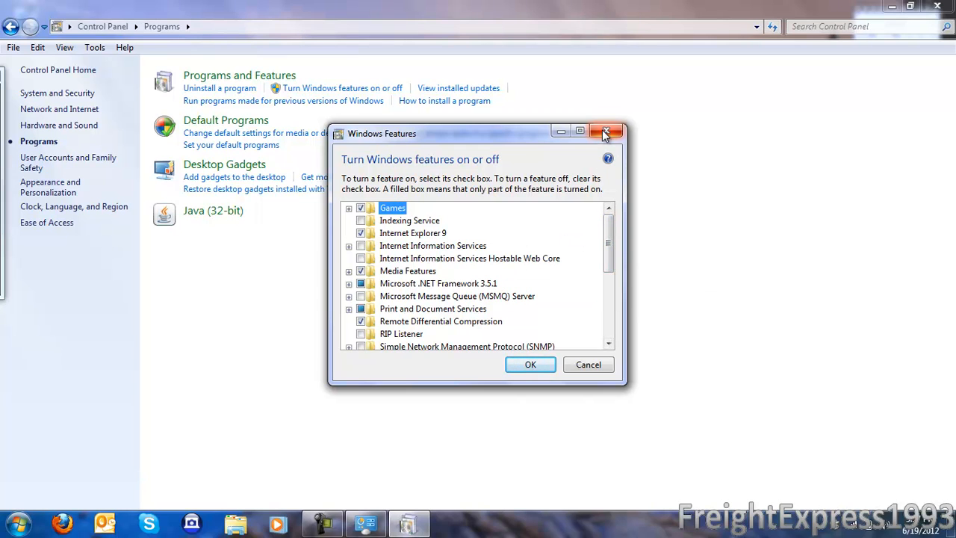
{"action": "mouse_move", "coordinate": [606, 131]}
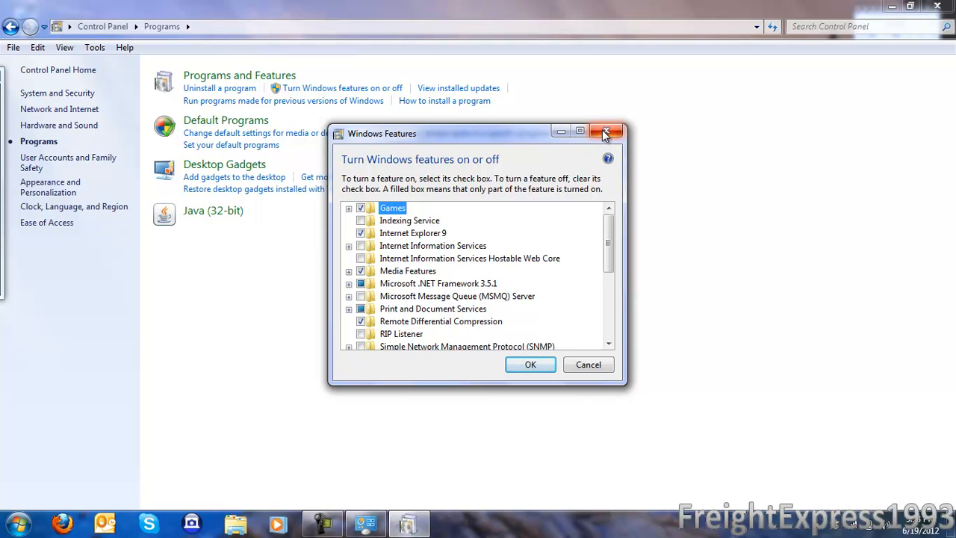
{"action": "left_click", "coordinate": [606, 132]}
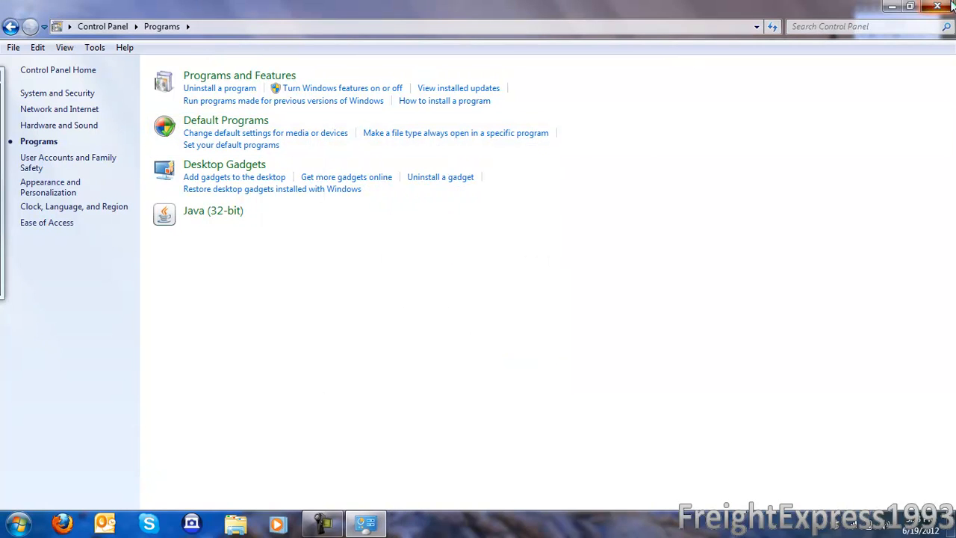